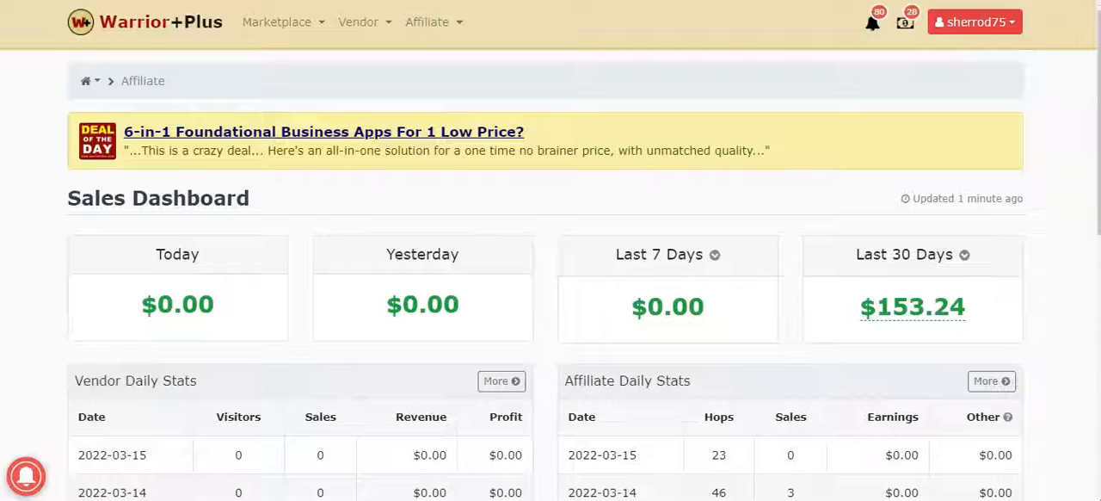
pyautogui.moveTo(337, 144)
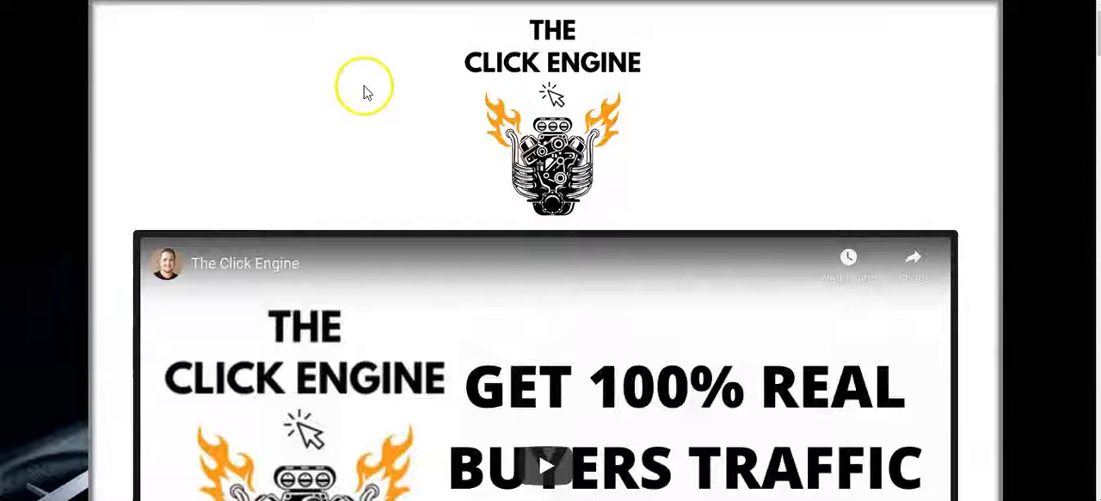
pyautogui.moveTo(412, 137)
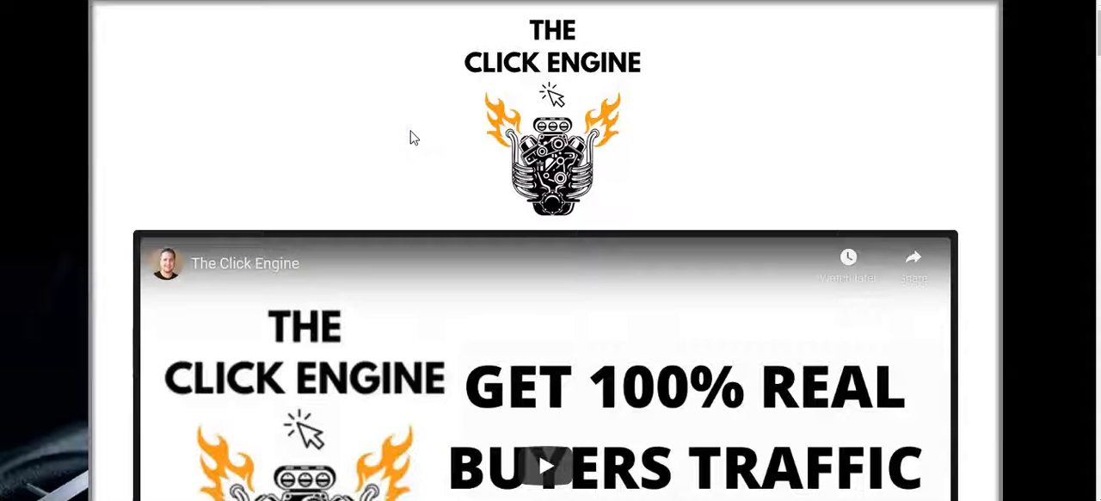
# Go to the Purchases list from the account dropdown, showing The Click Engine from 2022-03-14
pyautogui.scroll(-3)
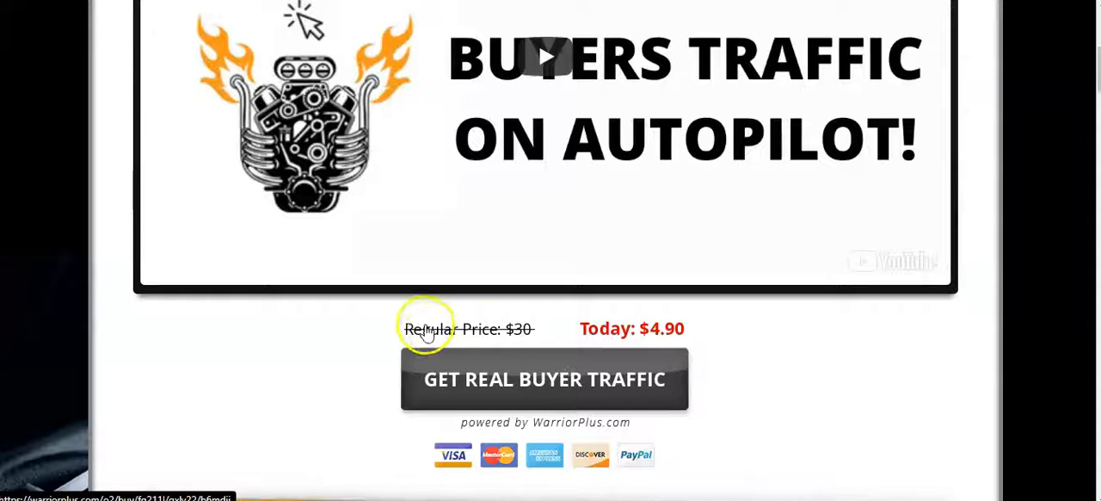
pyautogui.moveTo(106, 137)
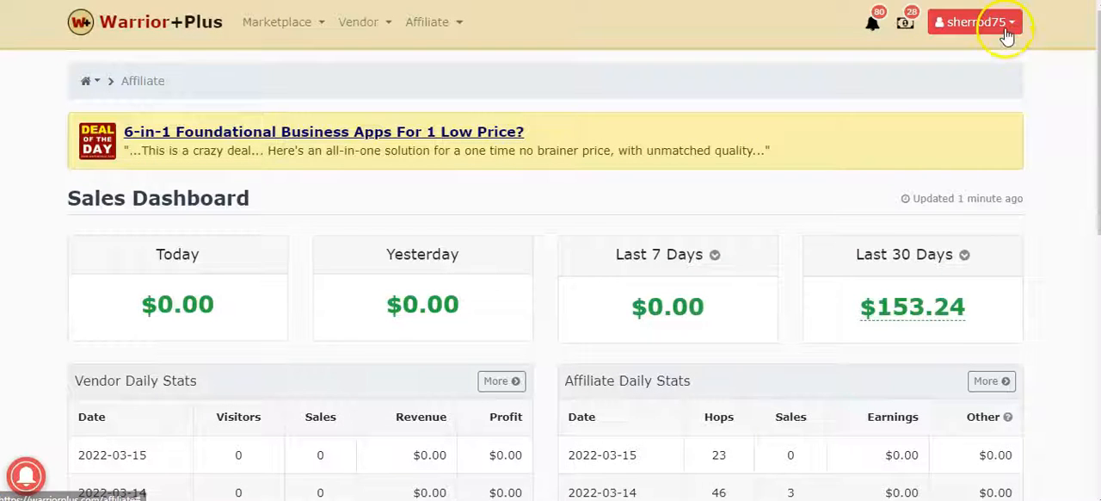
pyautogui.click(973, 20)
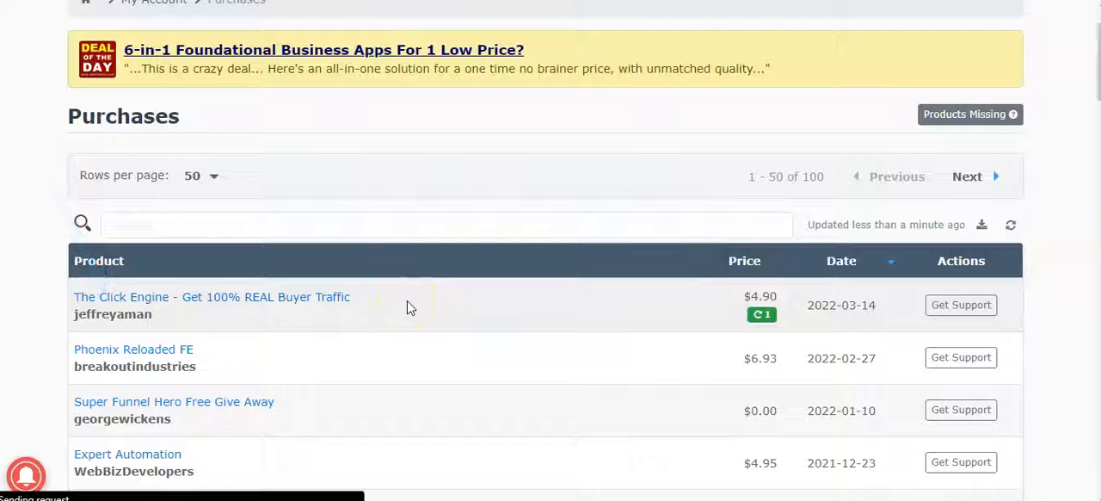
# Rate The Click Engine five stars and confirm, leaving the Write a Review dialog open
pyautogui.click(211, 296)
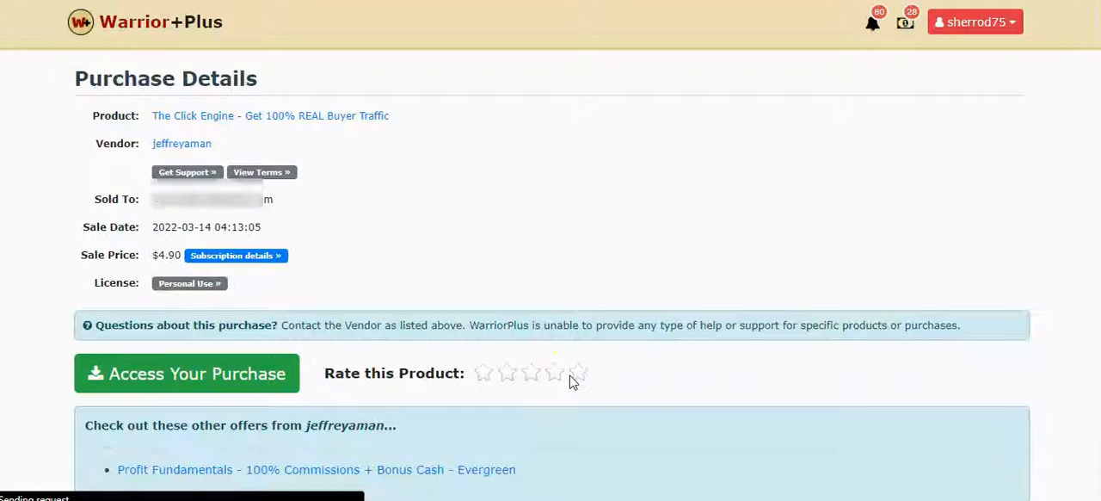
pyautogui.click(578, 372)
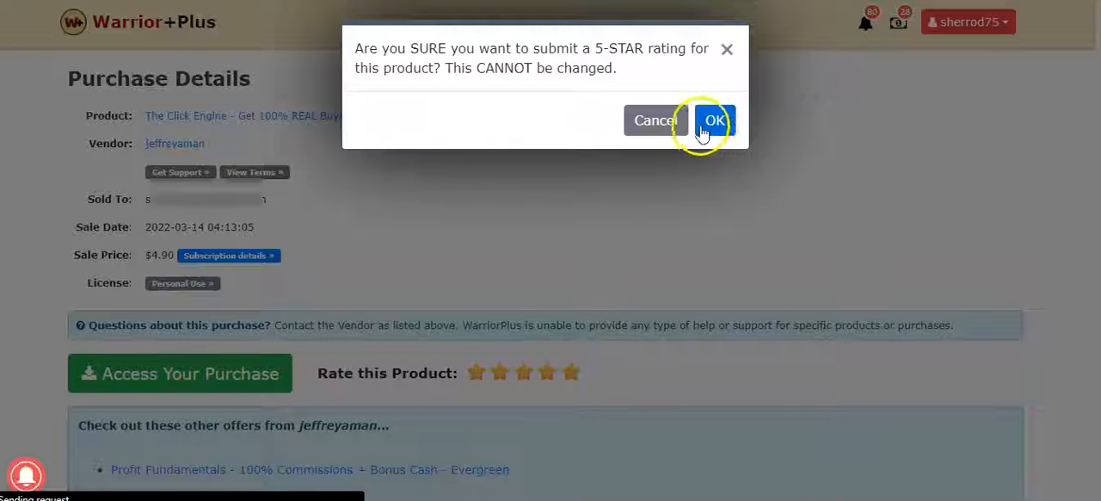
pyautogui.click(712, 120)
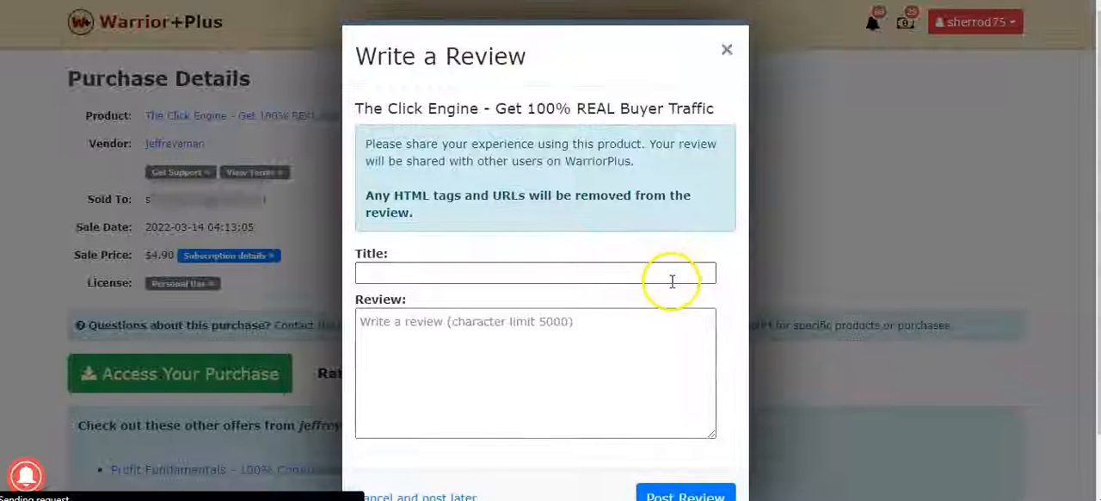